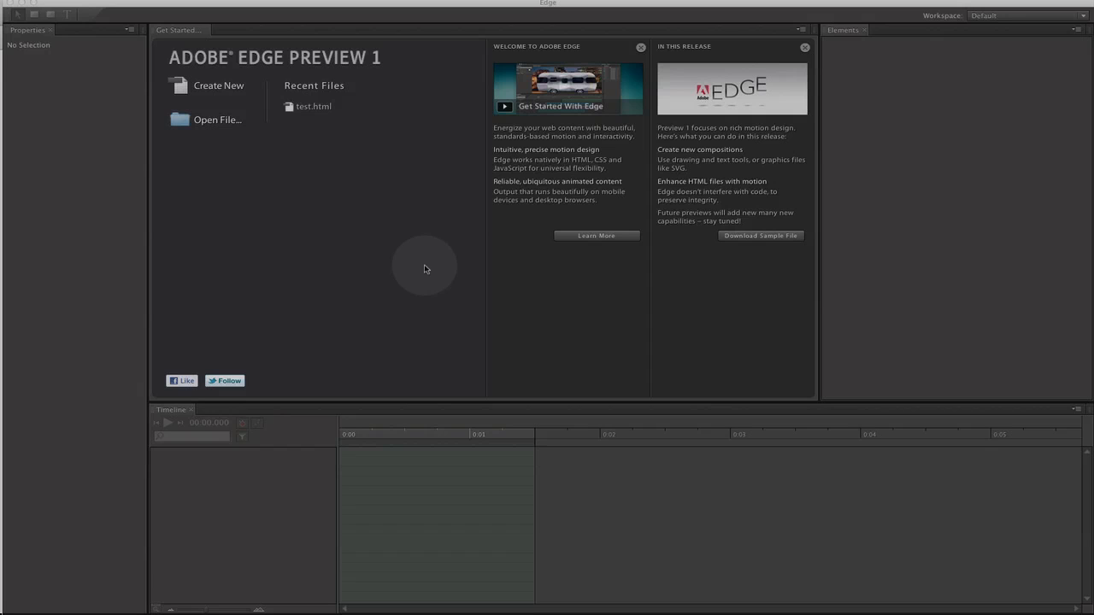
mouse_move(226, 89)
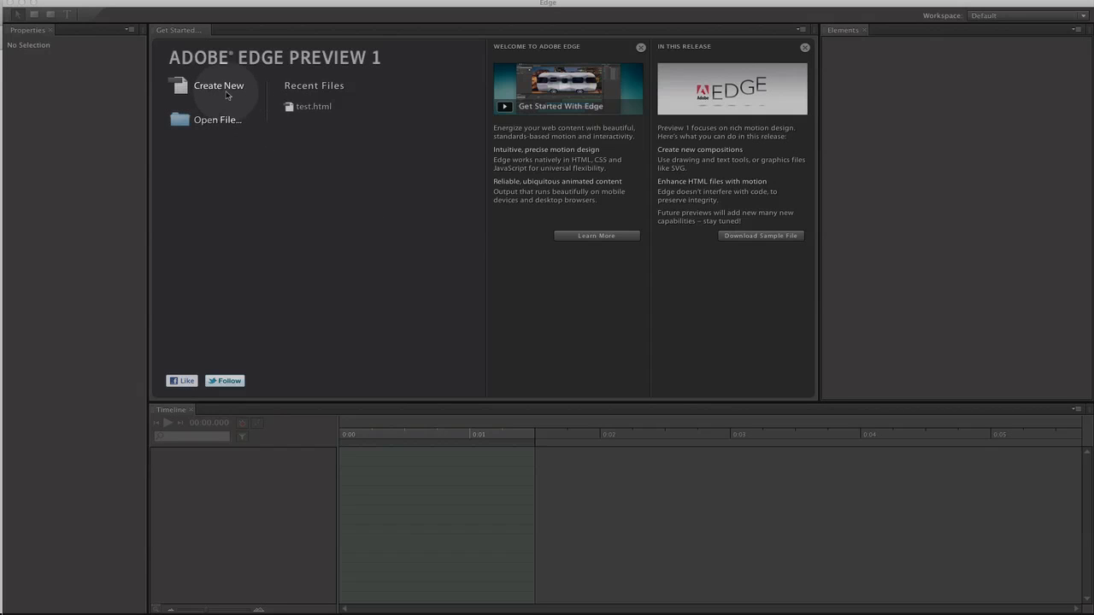
- Create a new blank untitled composition from the Get Started screen
click(218, 86)
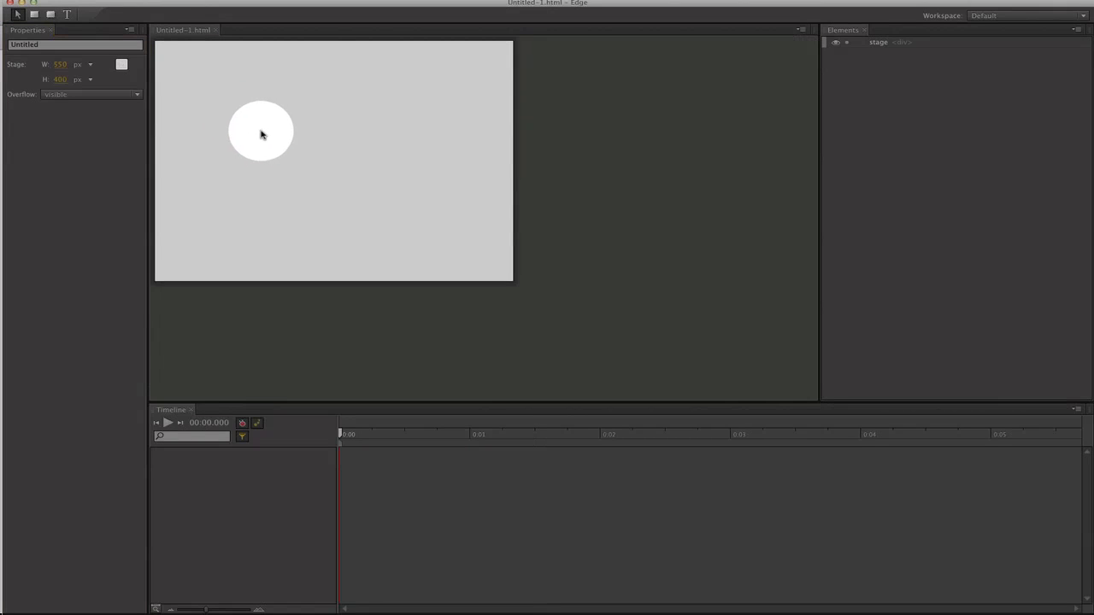
- Import the photo of two iPads and resize it to match the stage width
click(25, 7)
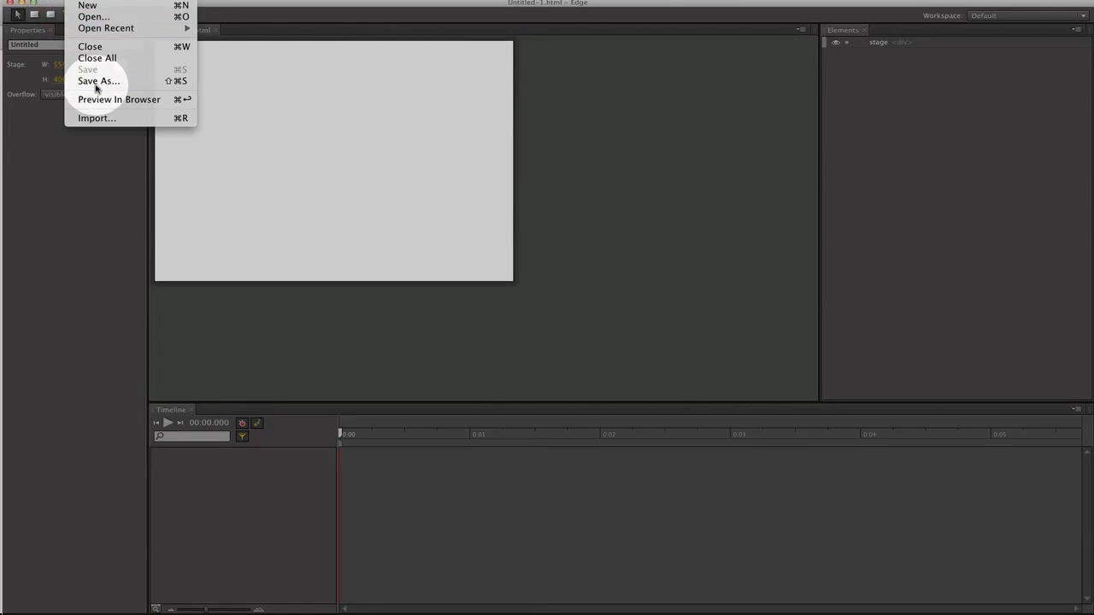
click(96, 117)
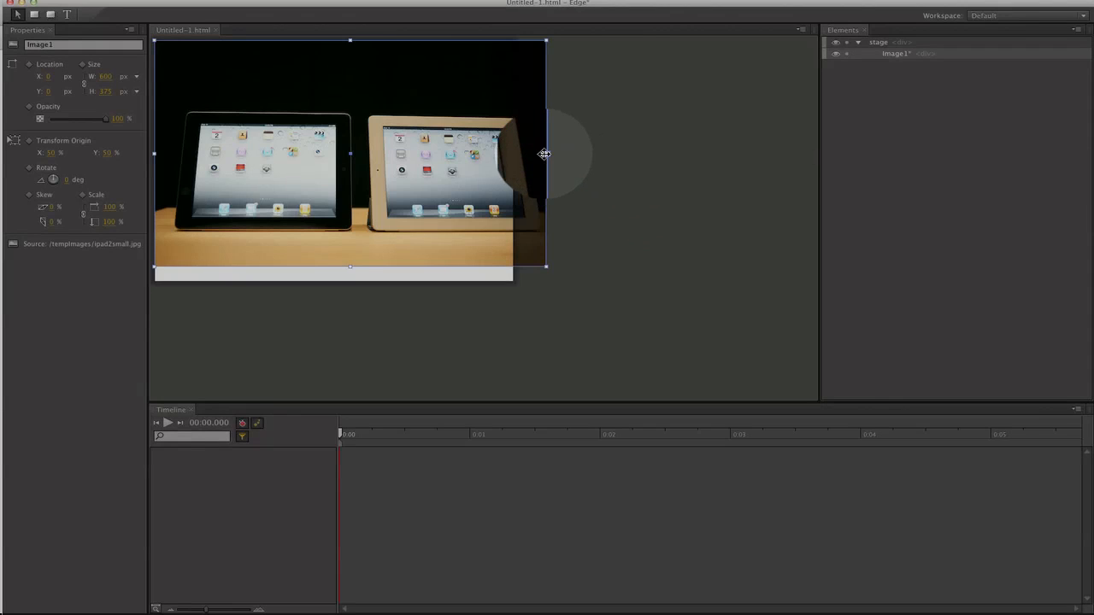
drag(543, 154, 512, 157)
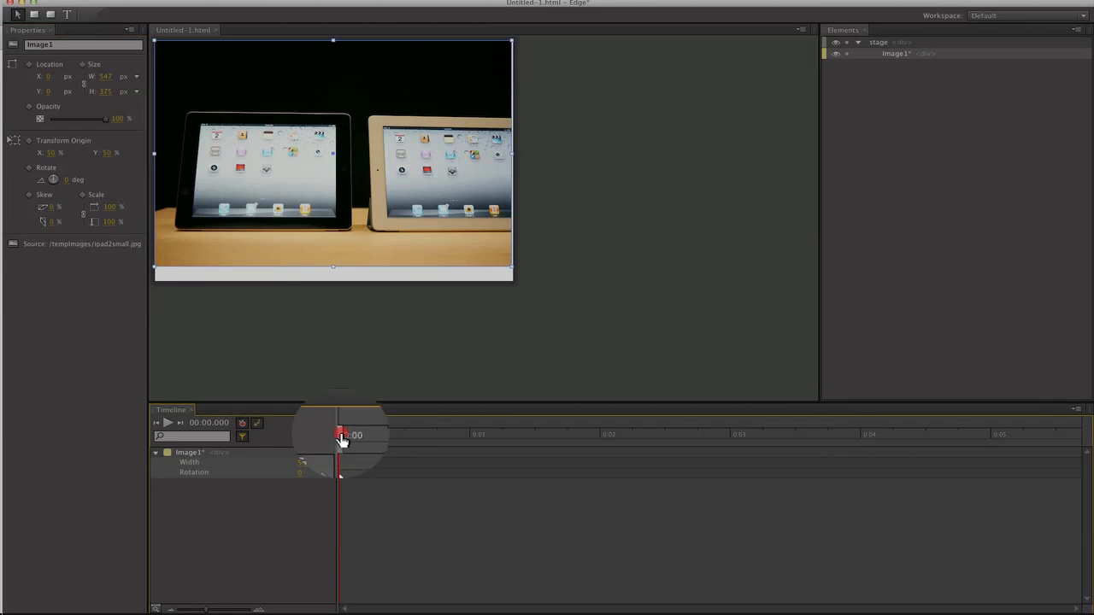
- At the 2-second mark, set the photo's rotation to 180 degrees
drag(340, 436, 479, 436)
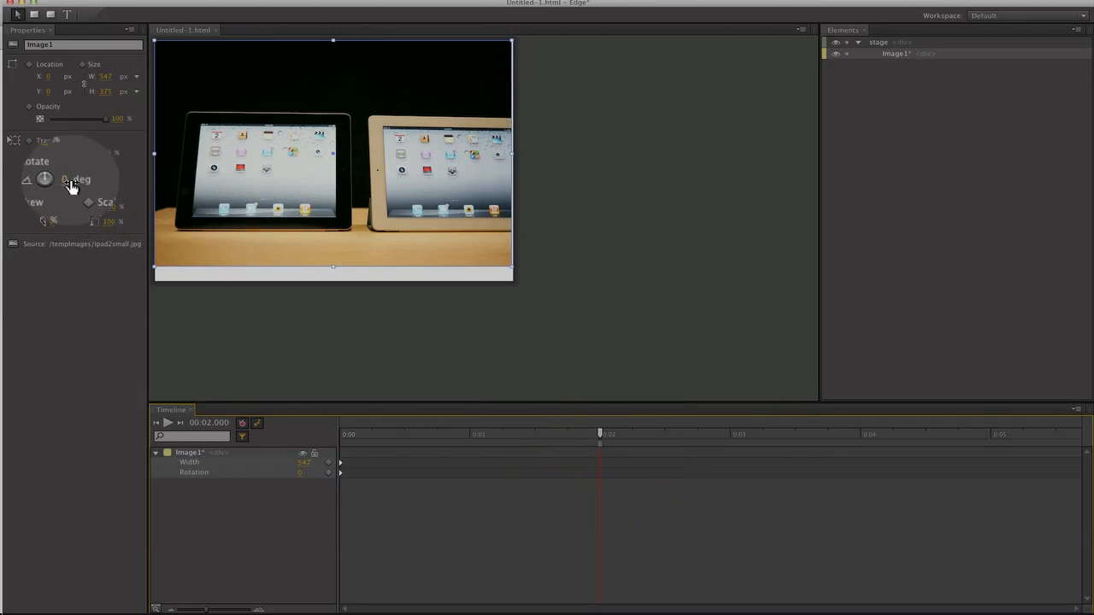
text(180)
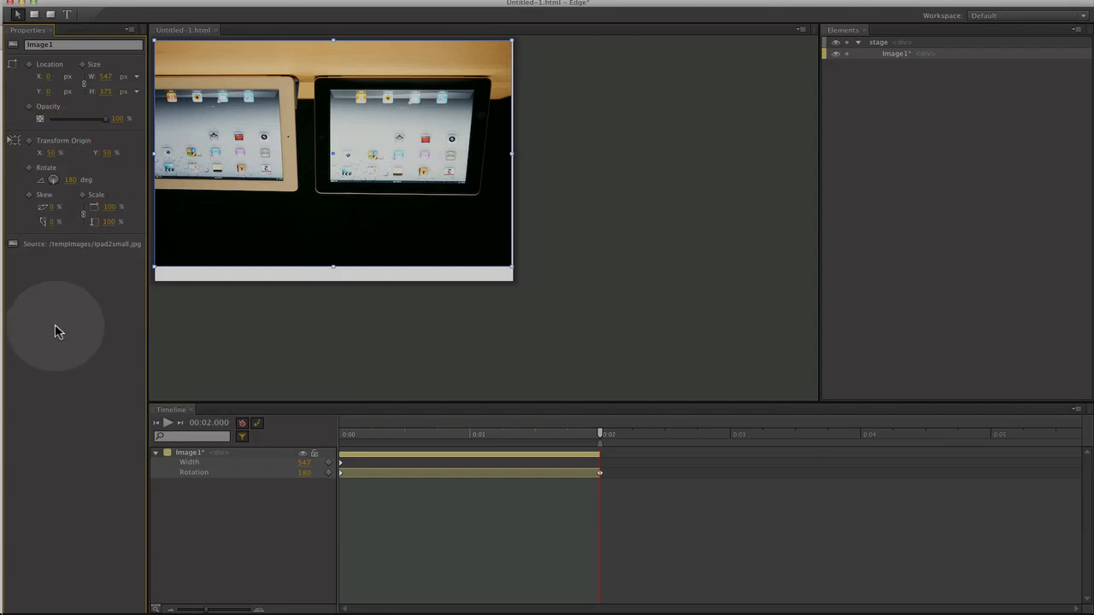
click(168, 422)
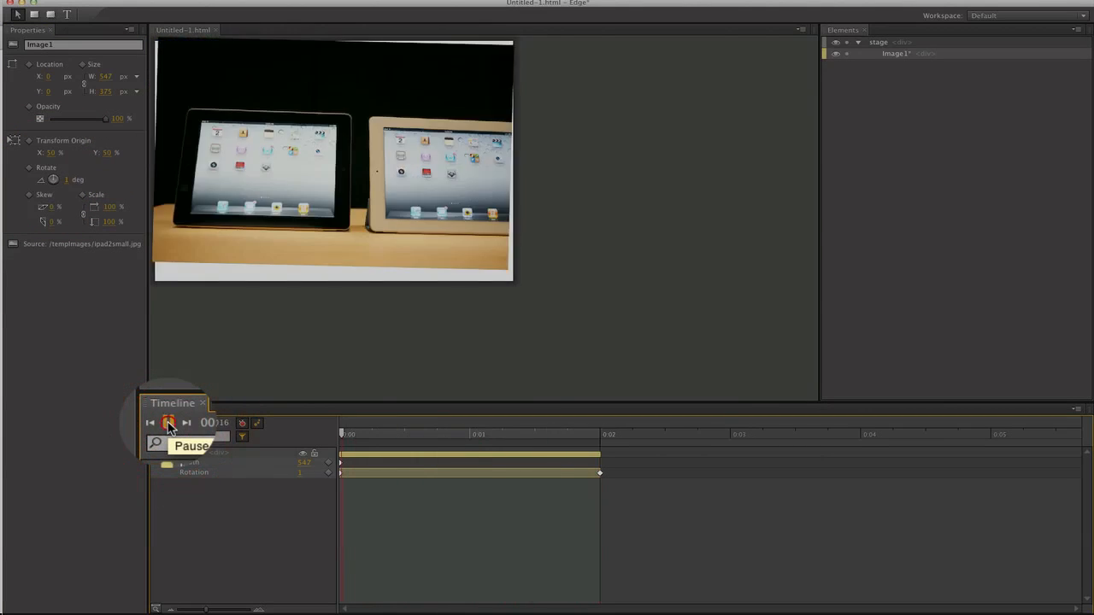
click(167, 424)
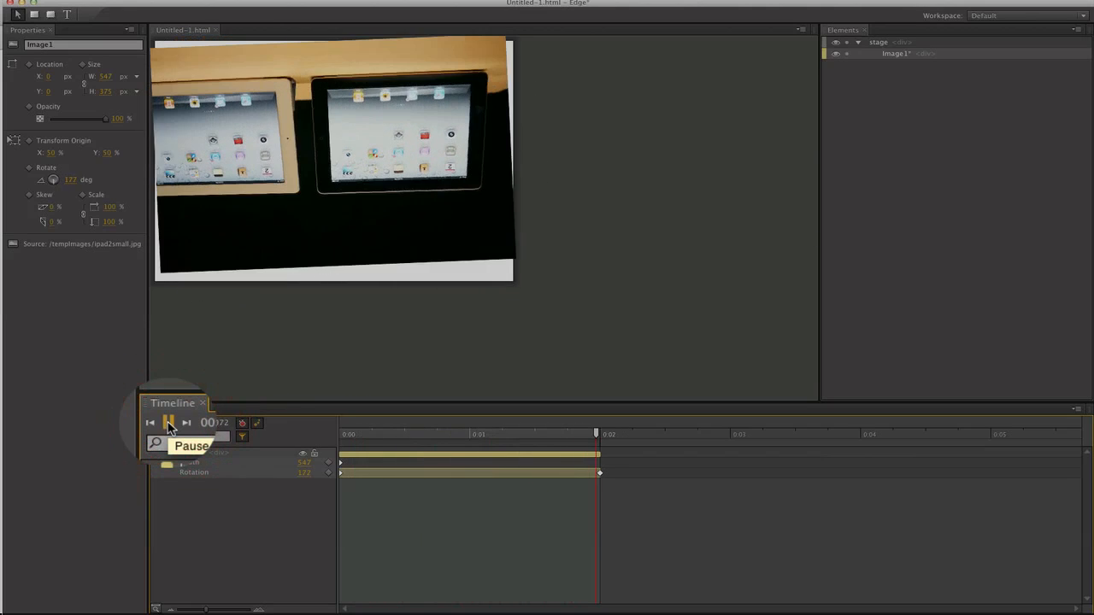
click(167, 422)
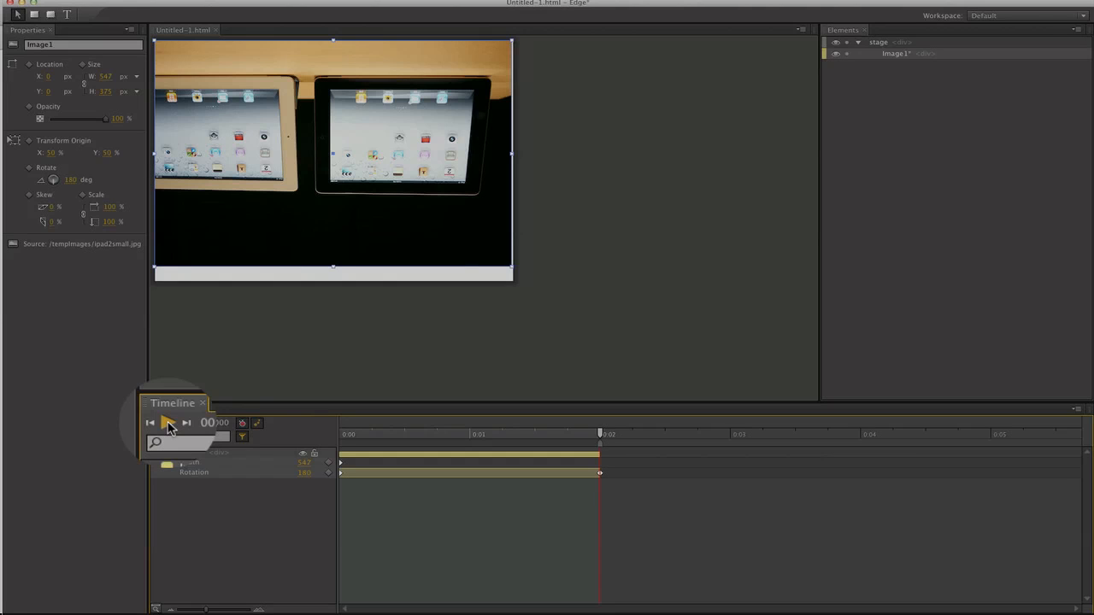
- Save the composition as test.html on the Desktop, replacing the existing file
click(167, 424)
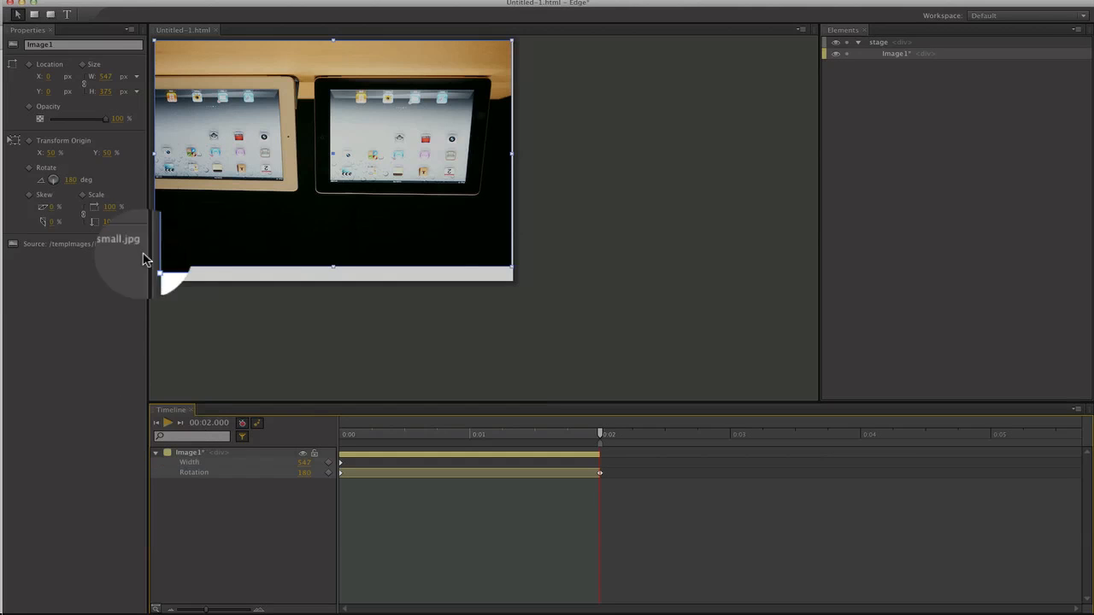
click(21, 3)
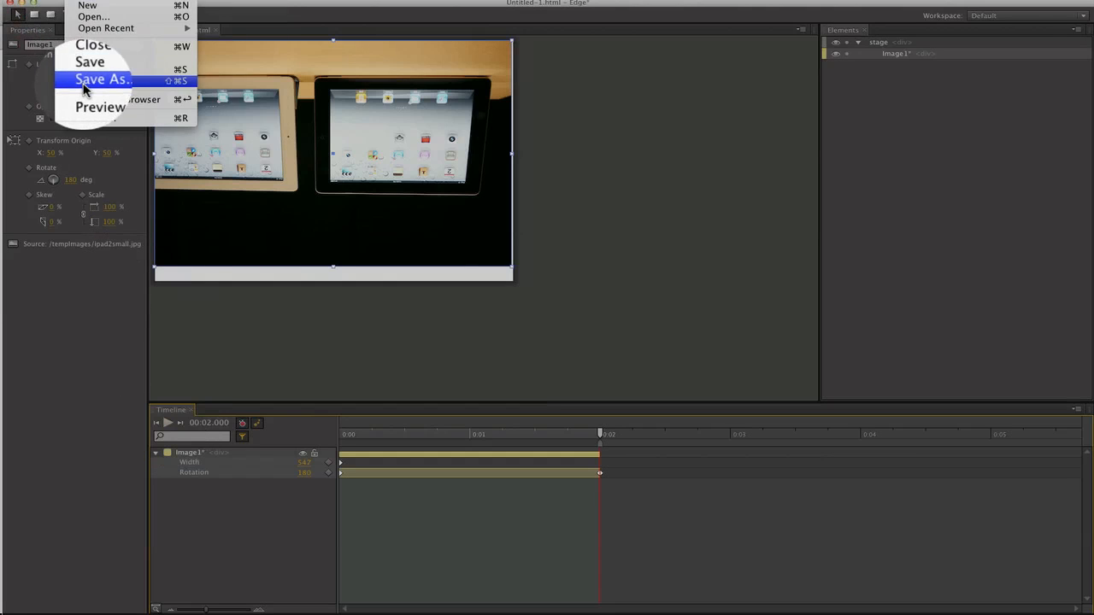
click(102, 81)
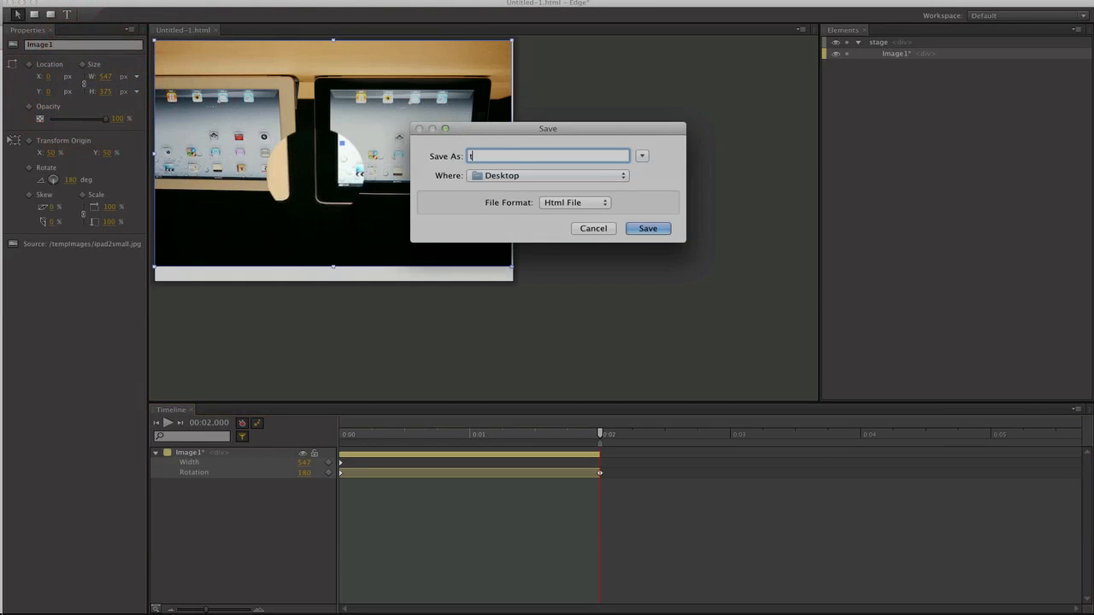
click(646, 229)
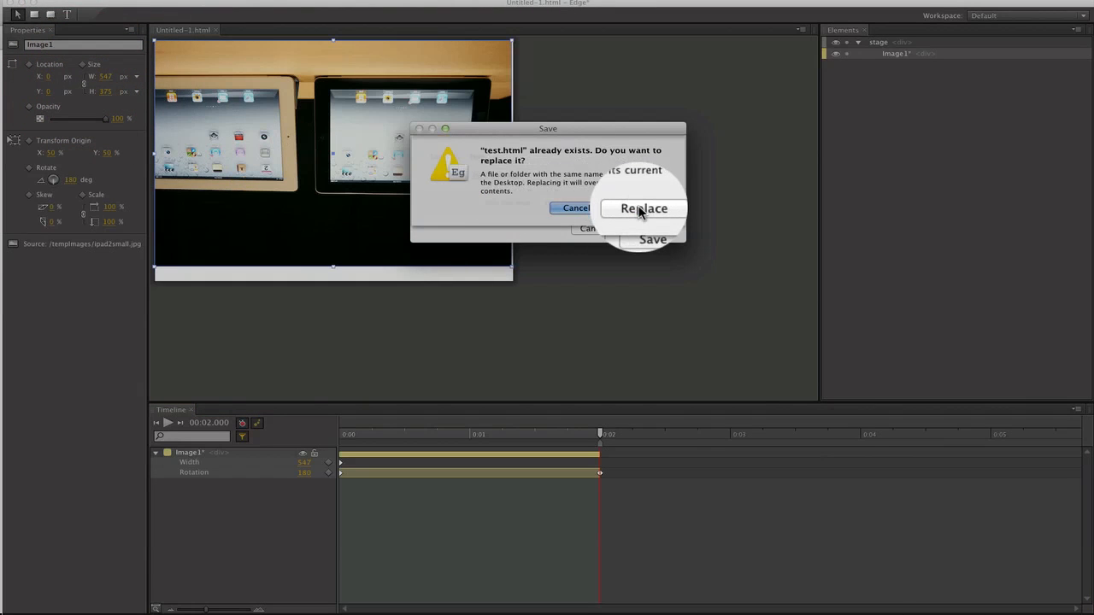
click(642, 209)
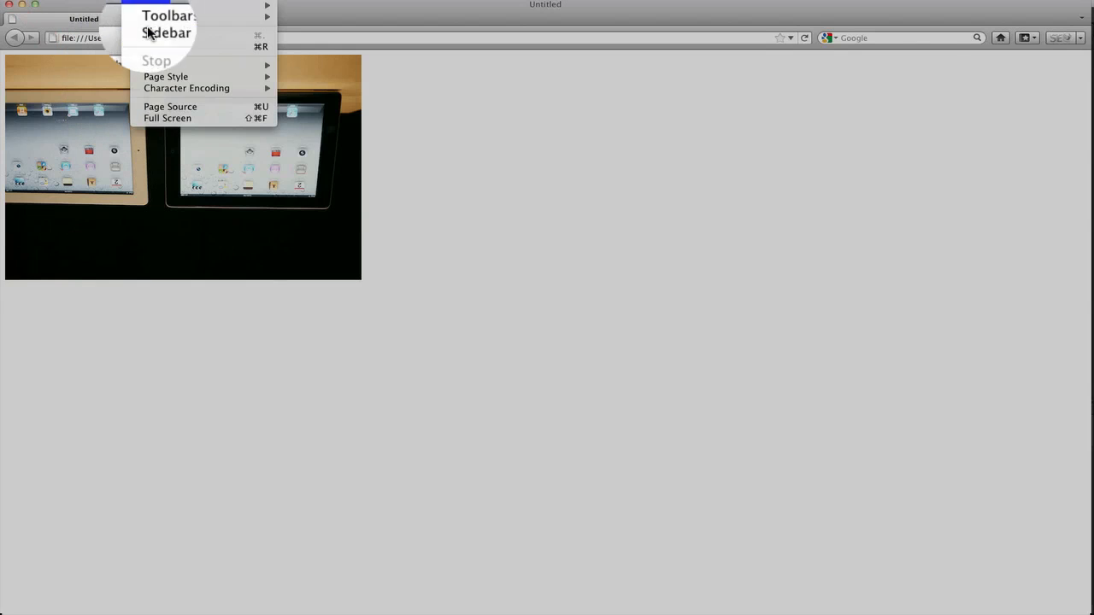
- Show the HTML source of test.html in Safari via Page Source
click(171, 106)
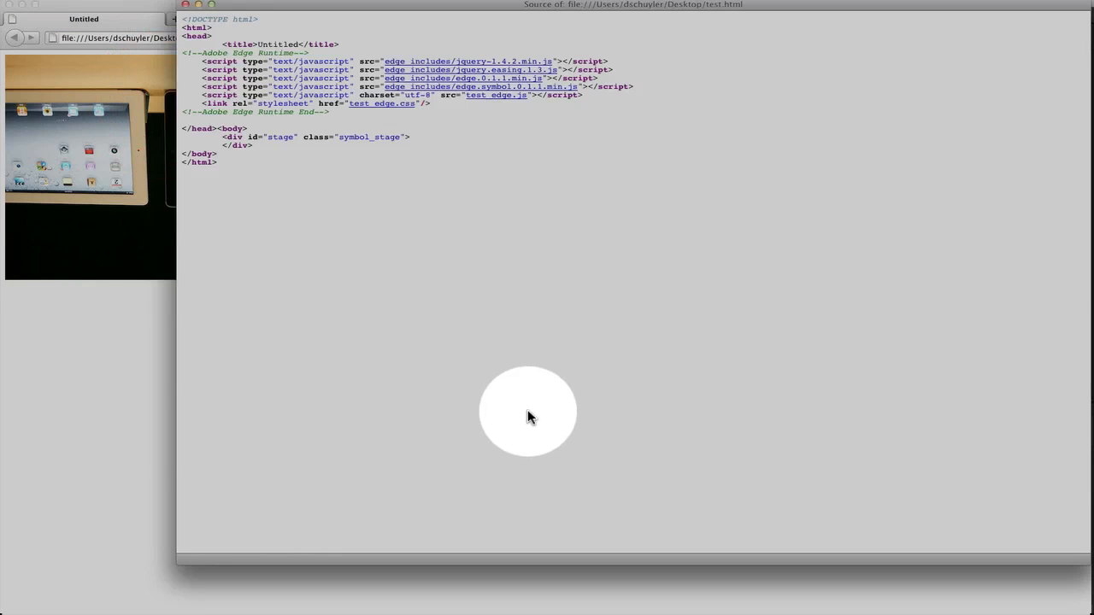